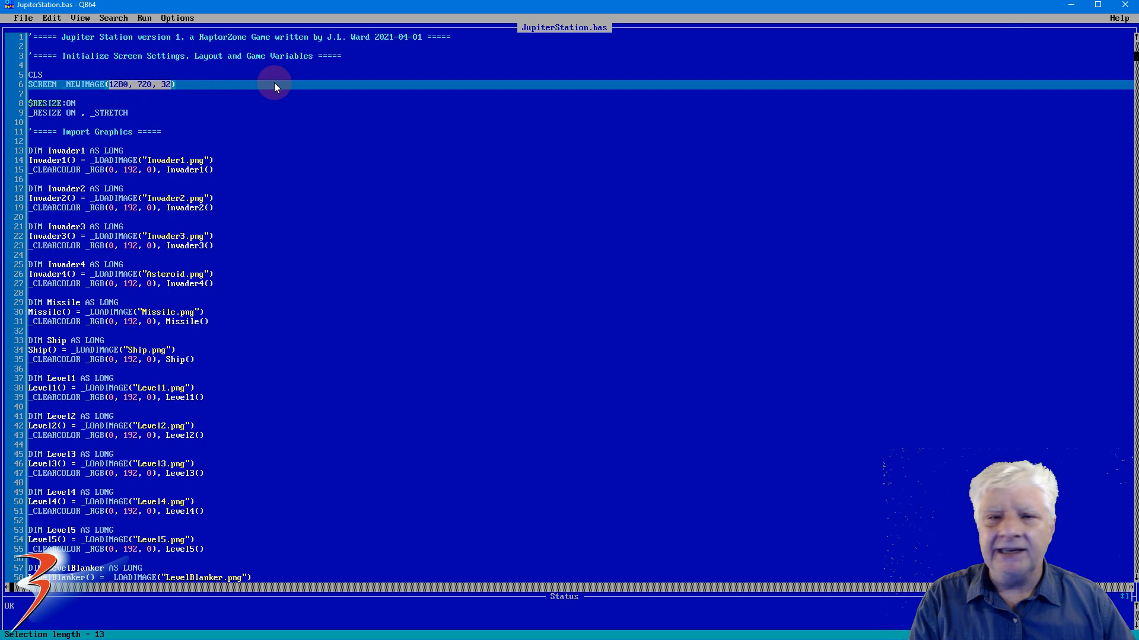
mouse_move(164, 89)
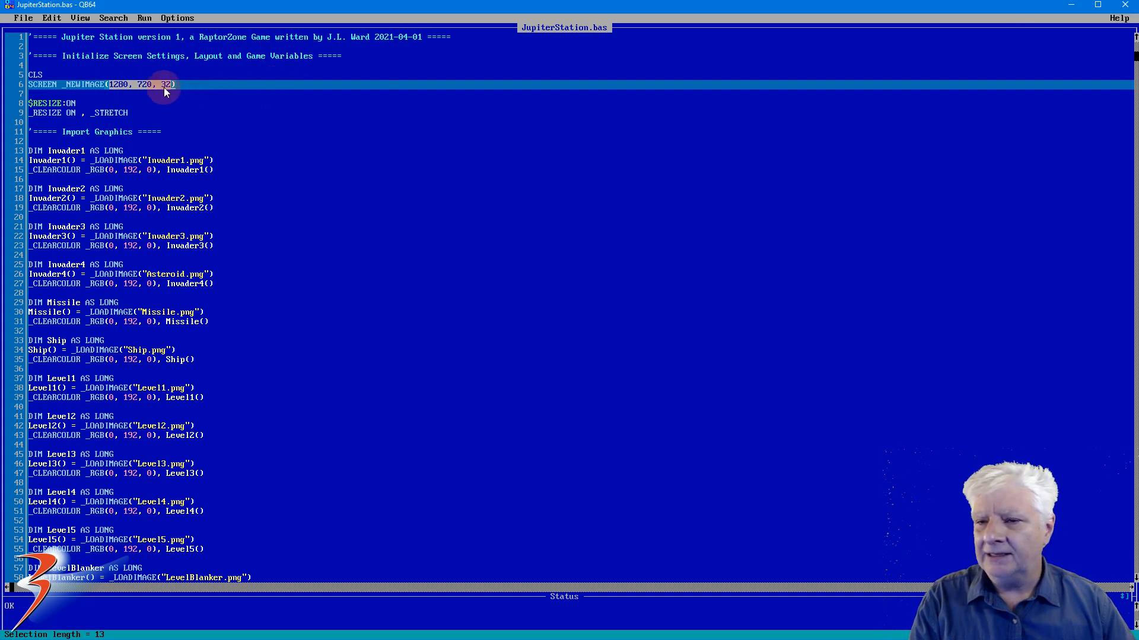
Compile and run JupiterStation.bas via Run > Start, bringing the game window into focus.
click(166, 83)
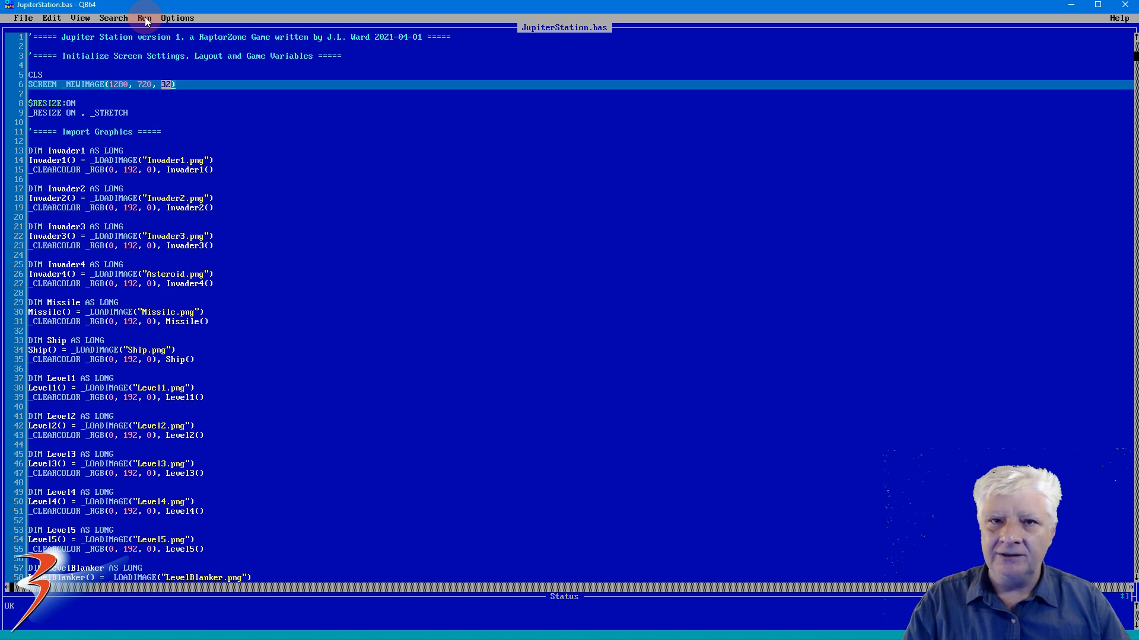
click(144, 18)
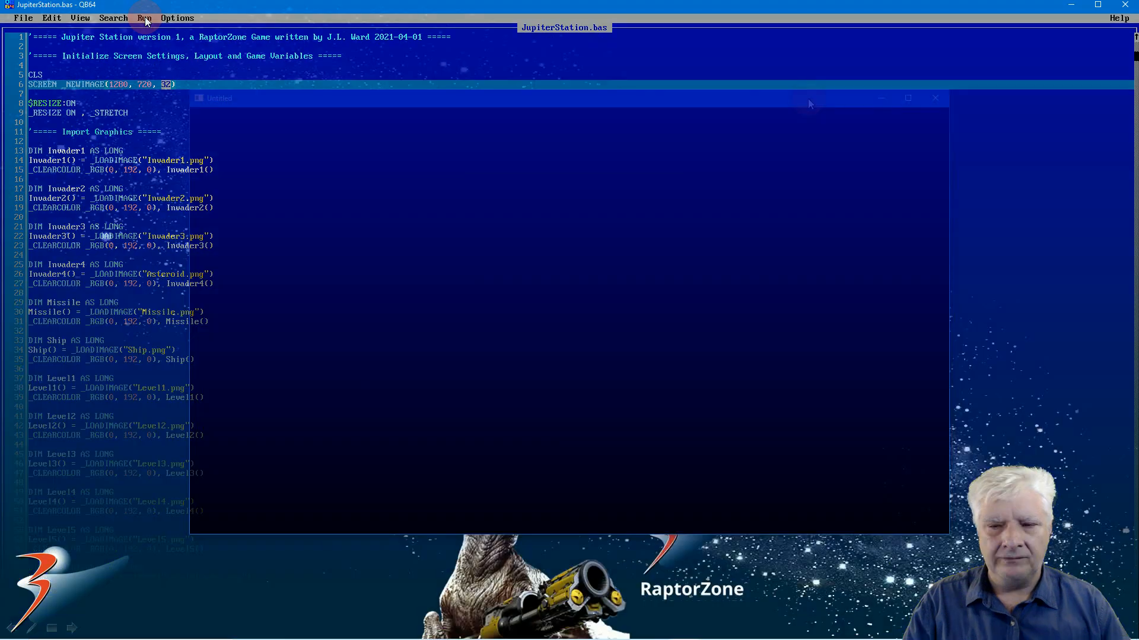
click(144, 18)
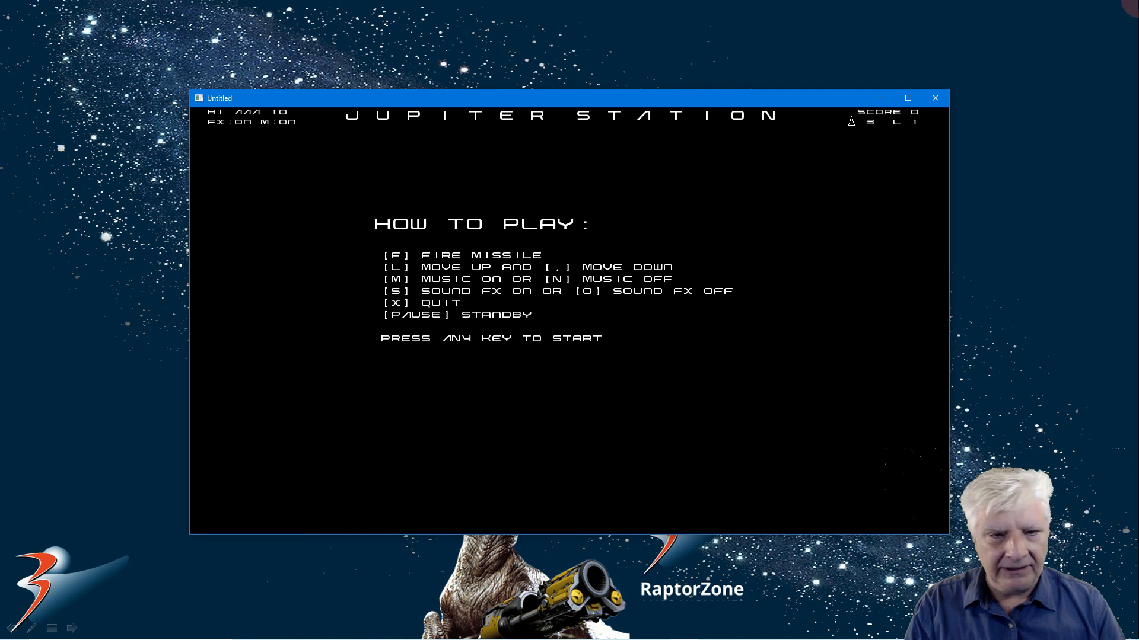
key(space)
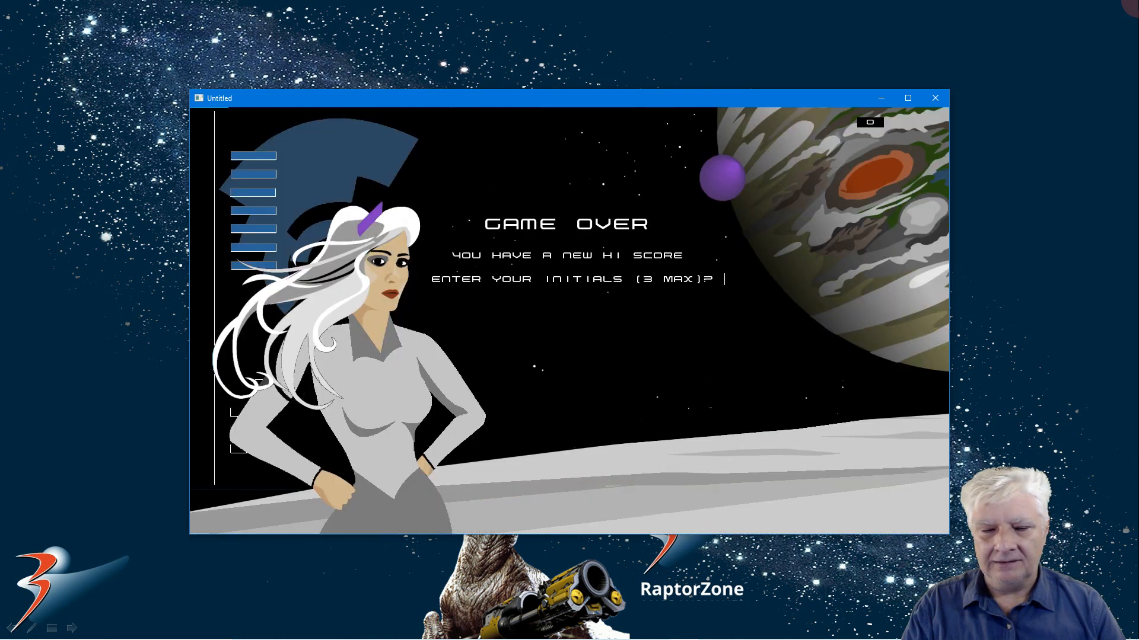
Enter the initials JLW for the new high score and confirm them.
text(JLW)
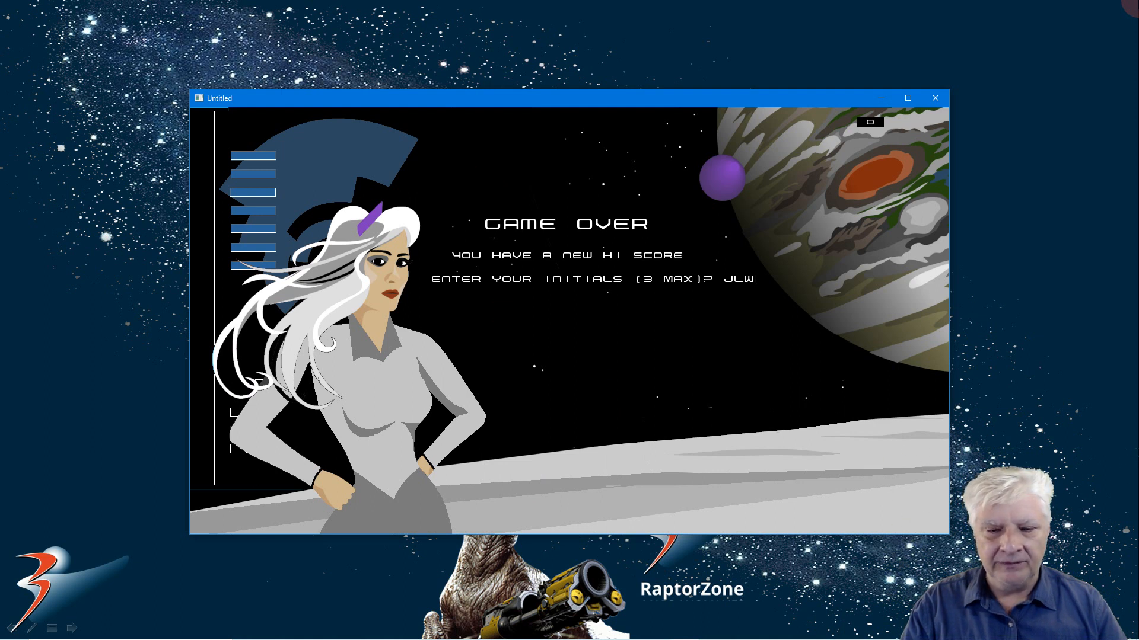
key(Return)
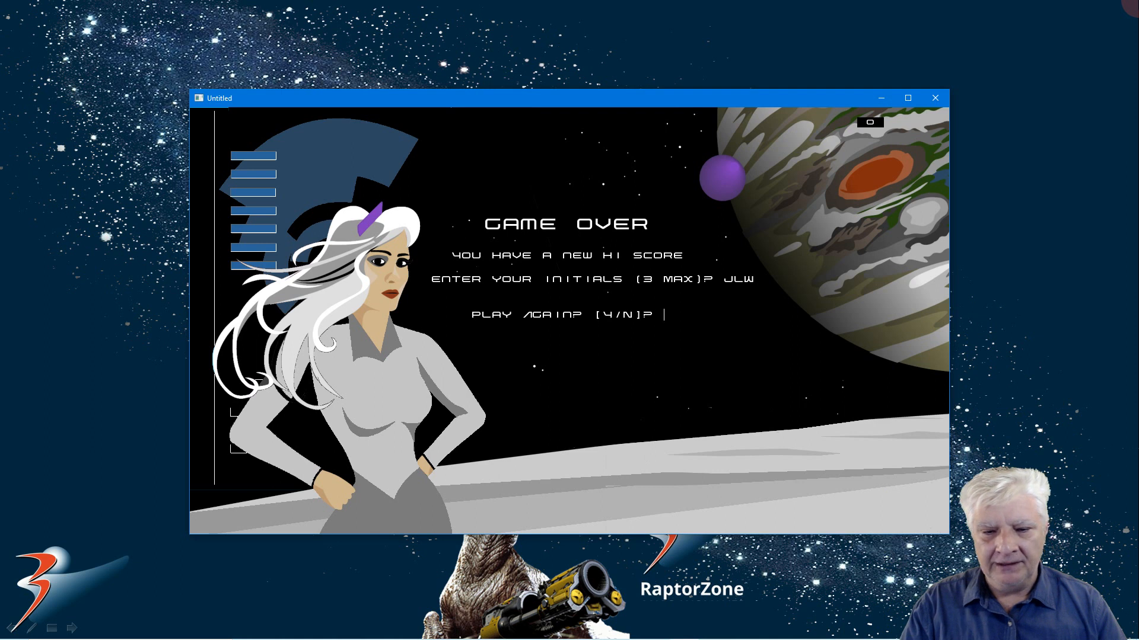